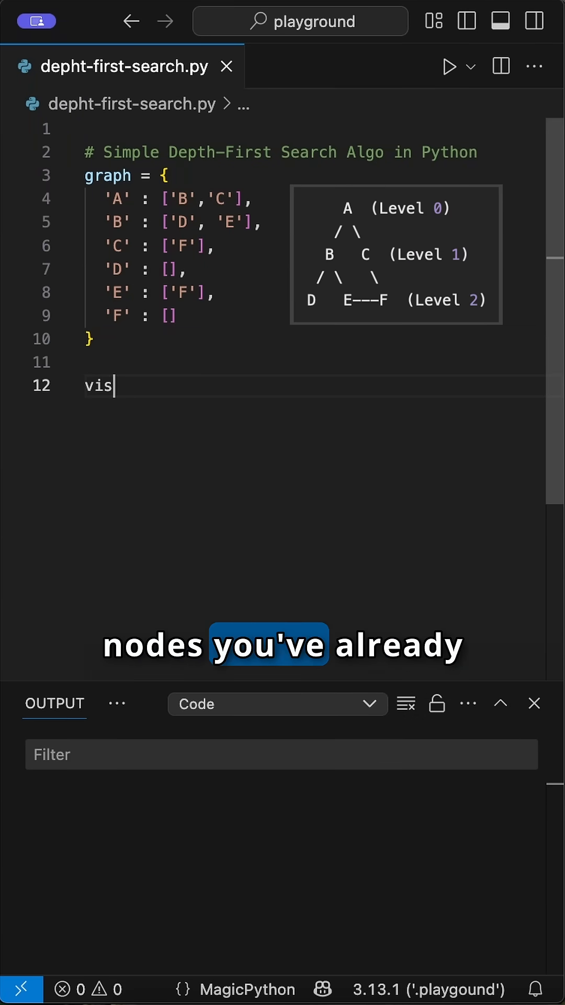
- Add 'visited = set()' below the graph dictionary and begin a 'def' line
{"action": "type", "text": "ited = set("}
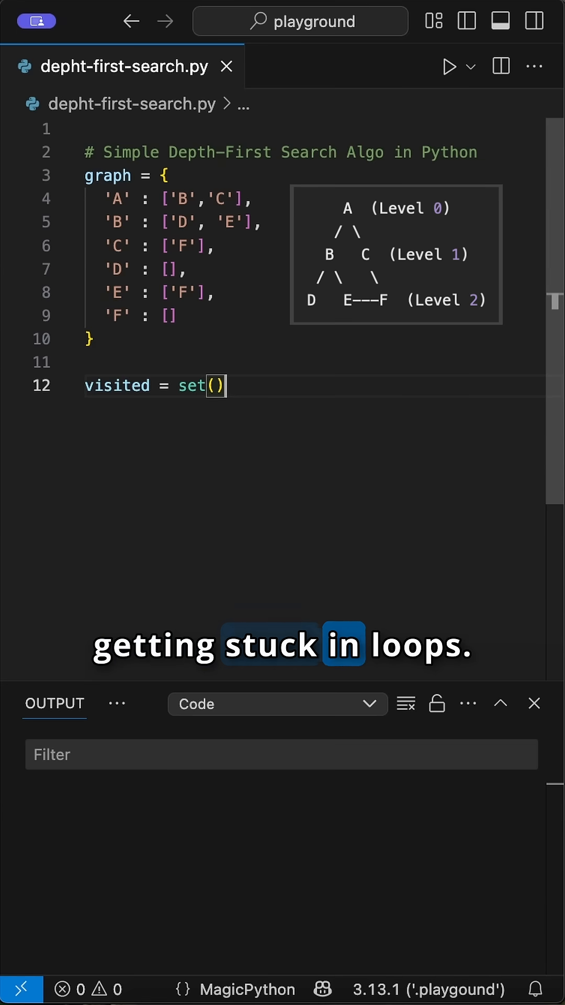
{"action": "type", "text": "def"}
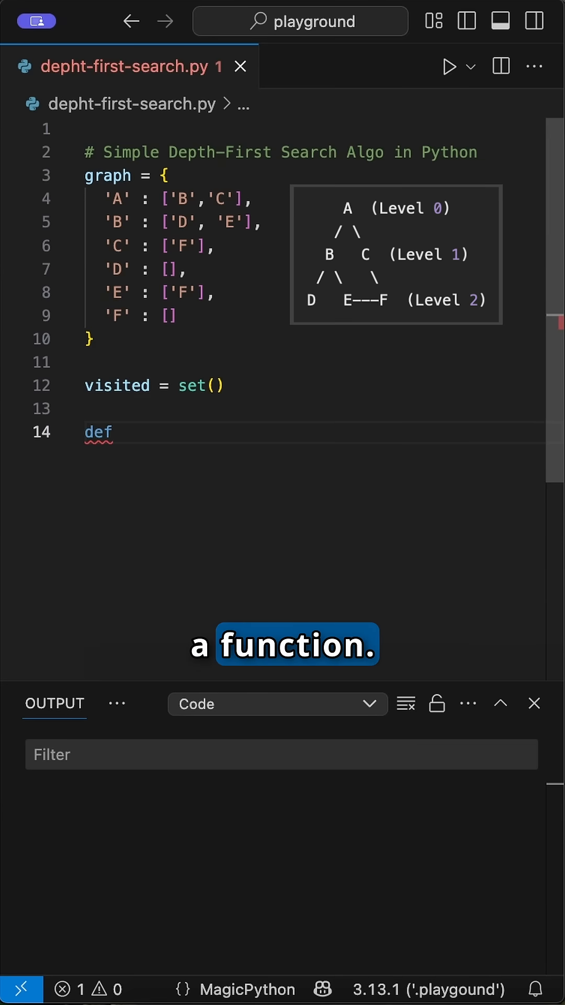
- Write 'def dfs(visited, graph_data, current_node):' with an 'if current_node not in visited:' check
{"action": "type", "text": "dfs(visited, graph)"}
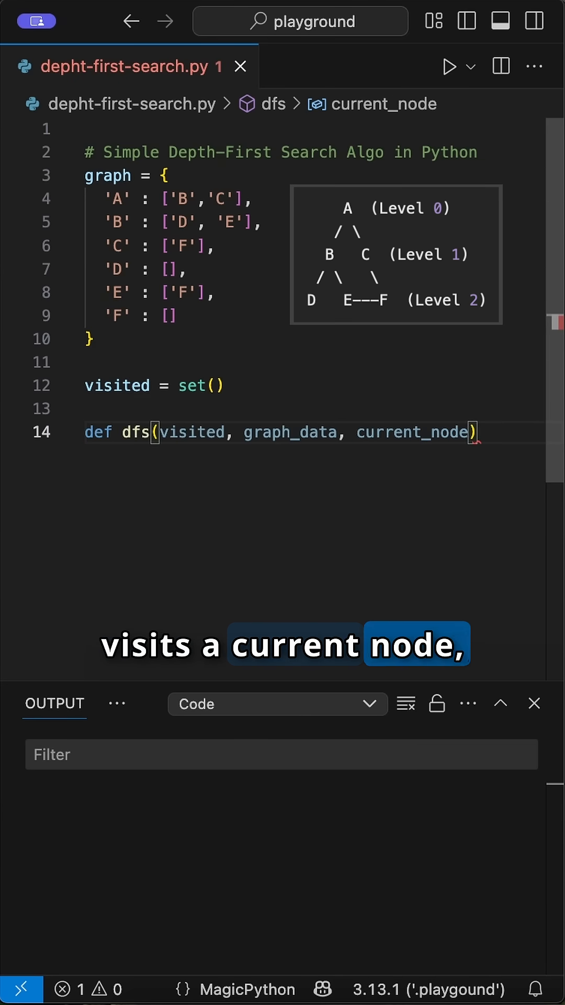
{"action": "key", "text": "Enter"}
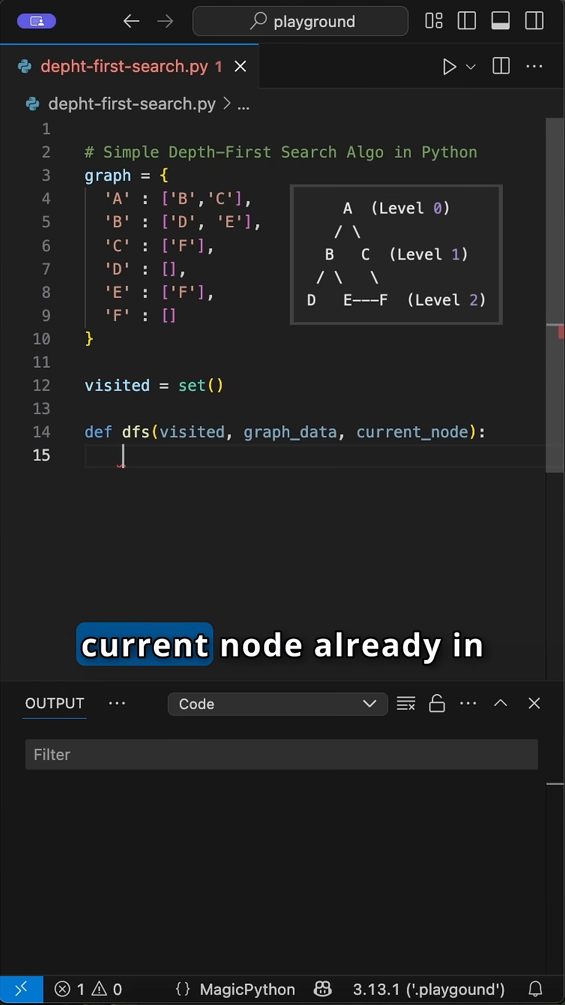
{"action": "type", "text": "if current_node"}
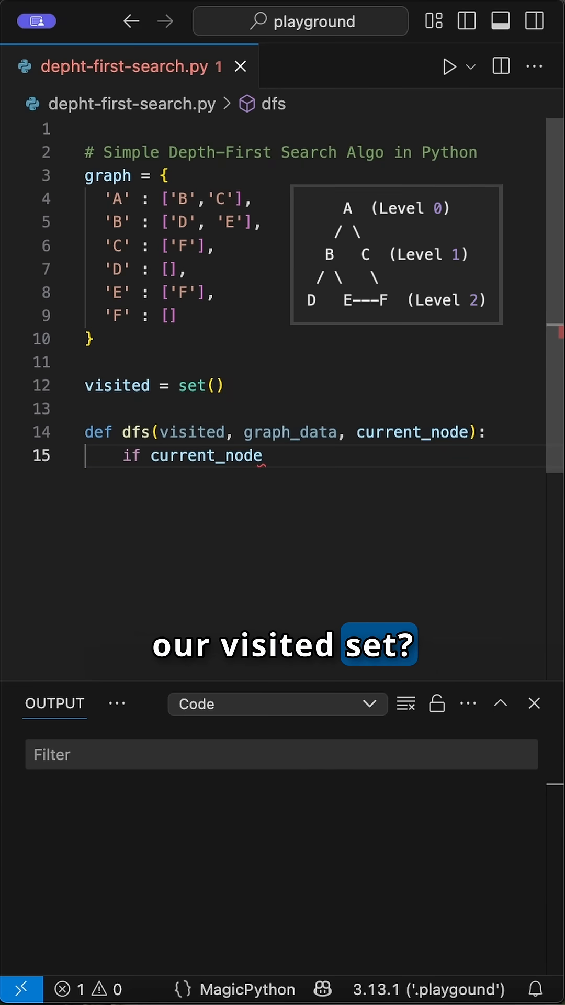
{"action": "type", "text": "not in"}
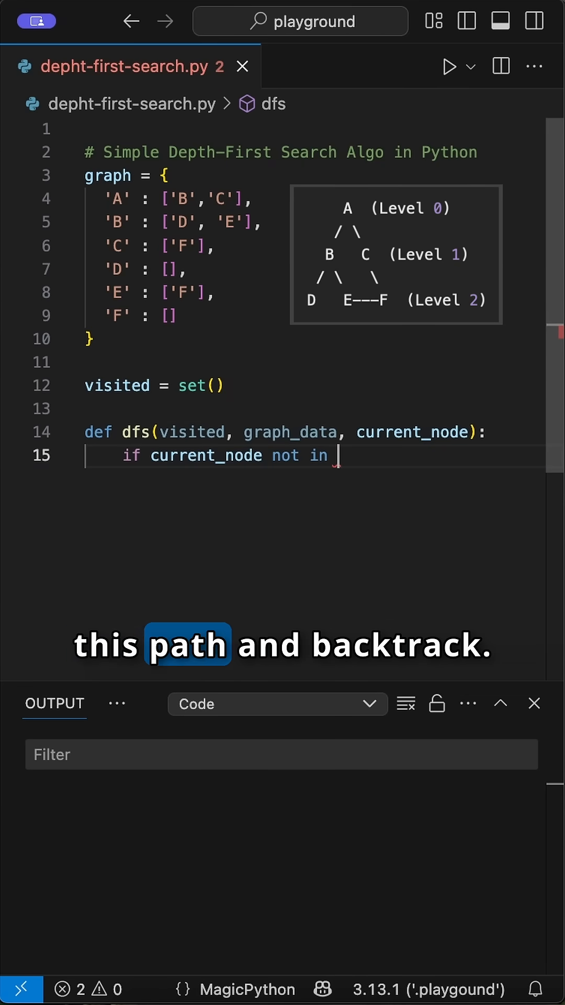
{"action": "type", "text": "visited:"}
{"action": "type", "text": "print("}
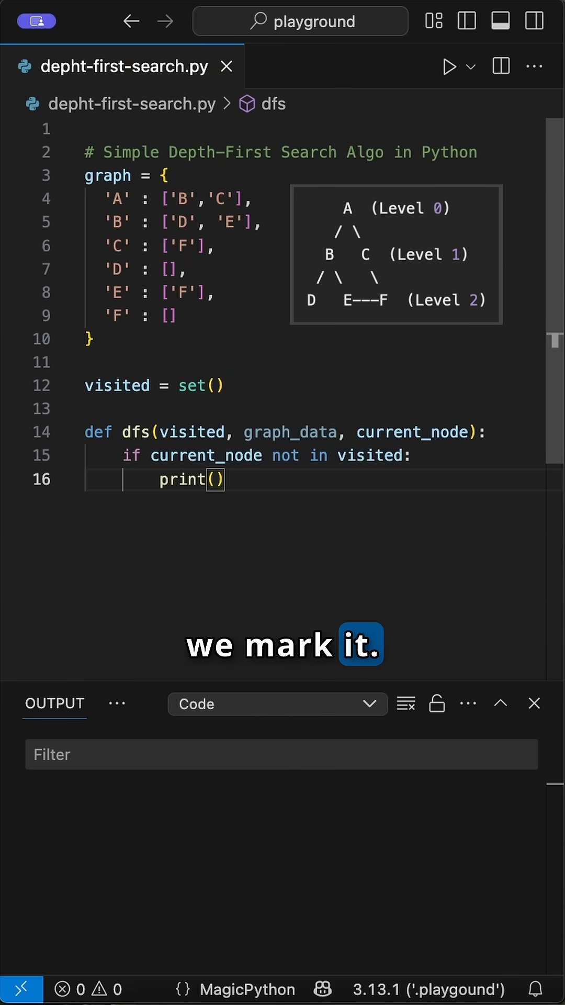
- Print current_node with end=" ", add it to visited, and recurse dfs on each neighbour in graph_data[current_node]
{"action": "type", "text": "current_node, end= \""}
{"action": "type", "text": "visited"}
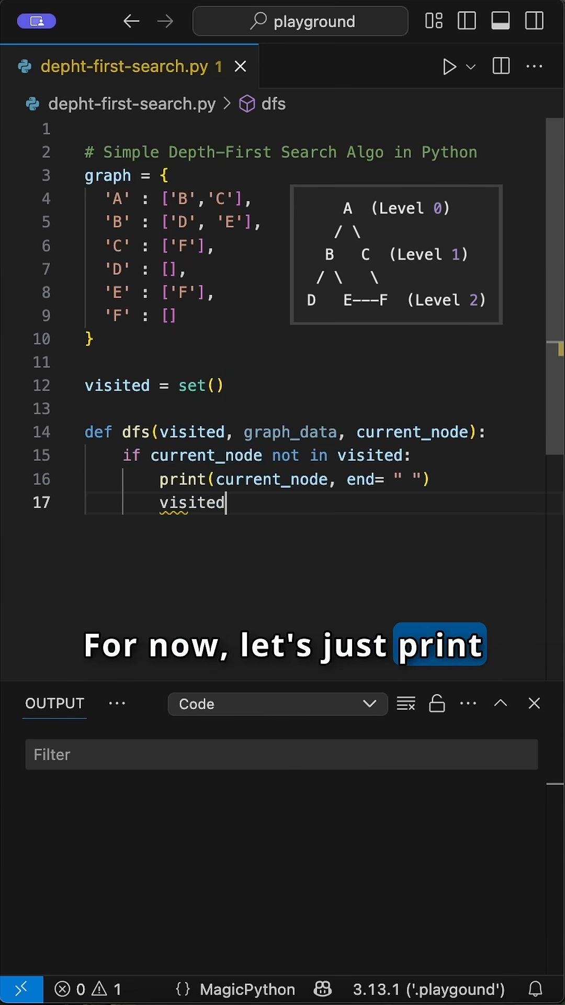
{"action": "type", "text": ".add(current_node"}
{"action": "type", "text": "for nei in graph_data[current_node]:"}
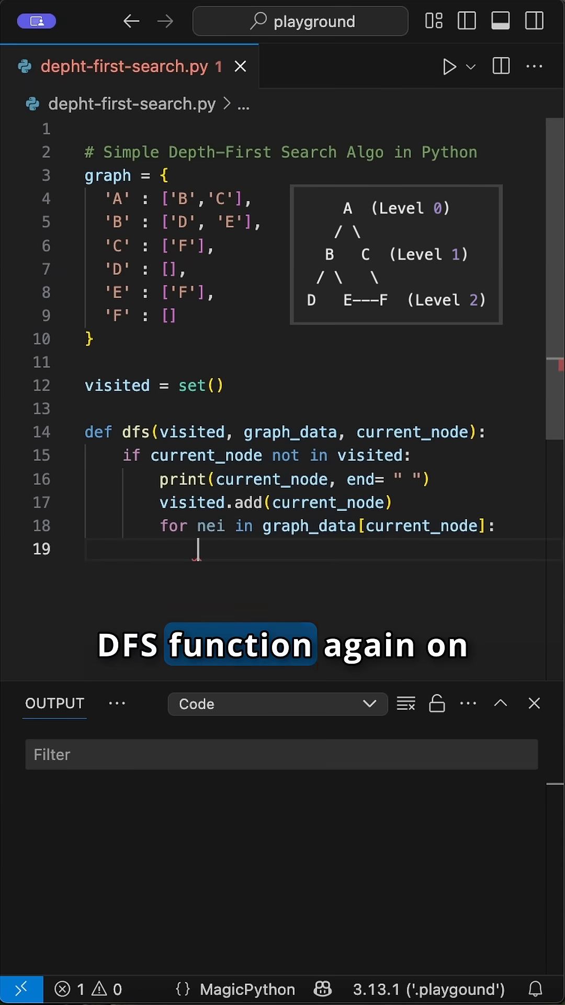
{"action": "type", "text": "dfs(visited, graph_data, nei"}
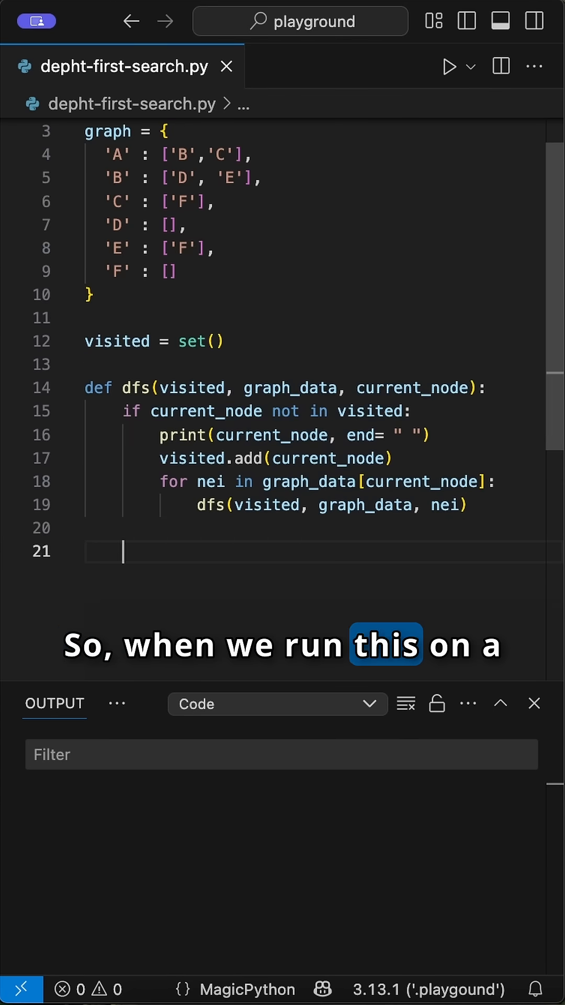
- Call dfs(visited, graph, "A") at the end and run the script, printing 'A B D E F C'
{"action": "type", "text": "dfs()"}
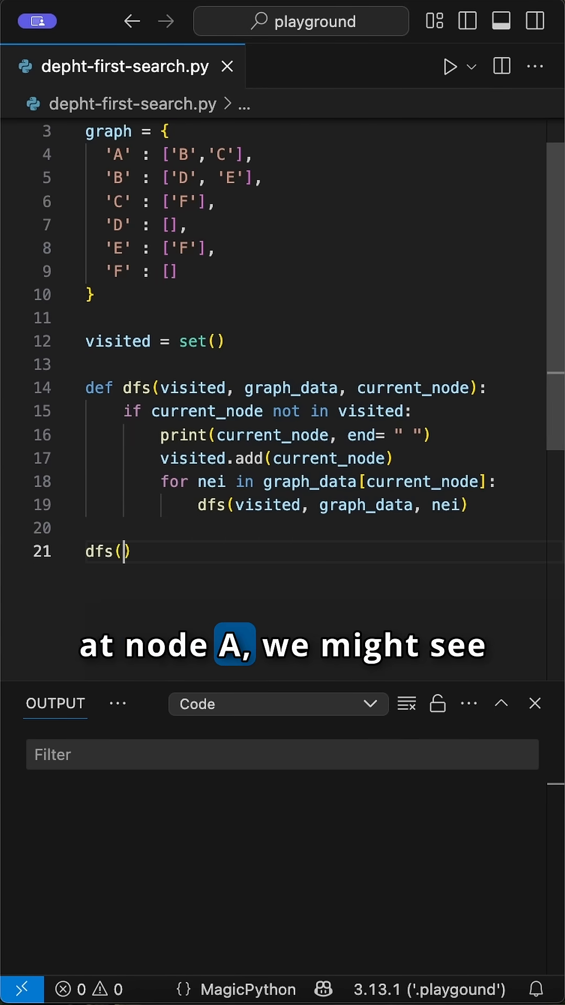
{"action": "type", "text": "visited"}
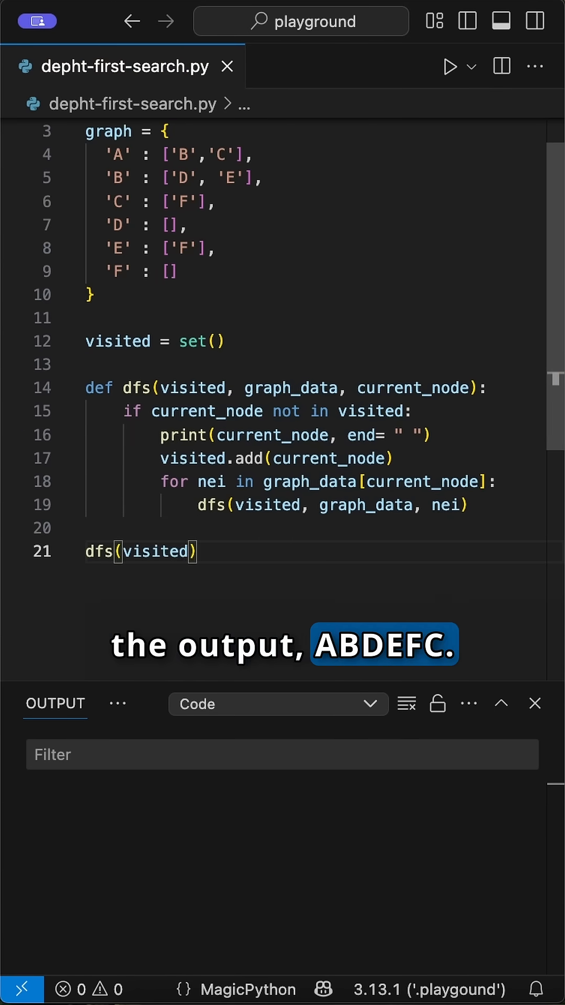
{"action": "type", "text": ", graph, \"A"}
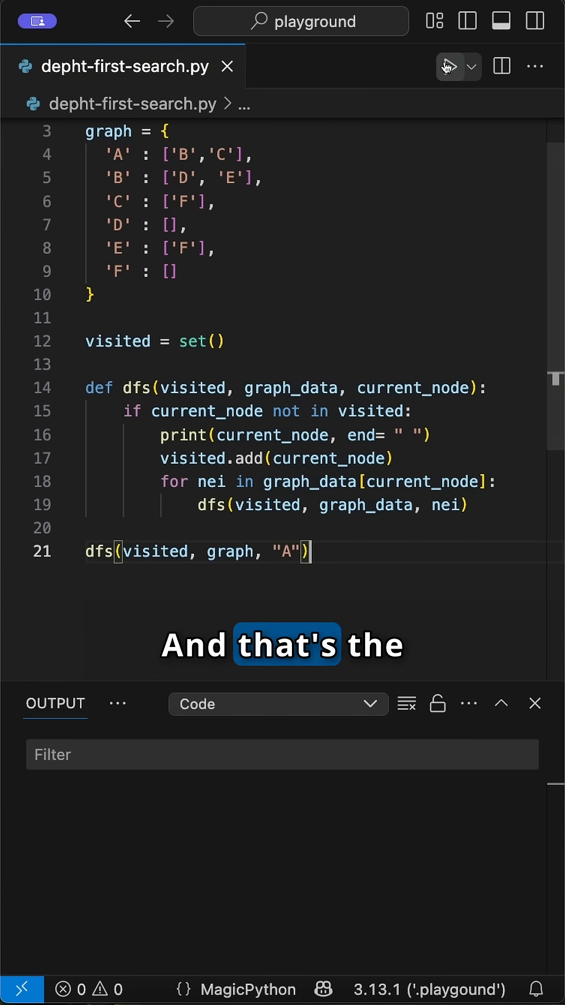
{"action": "left_click", "coordinate": [450, 66]}
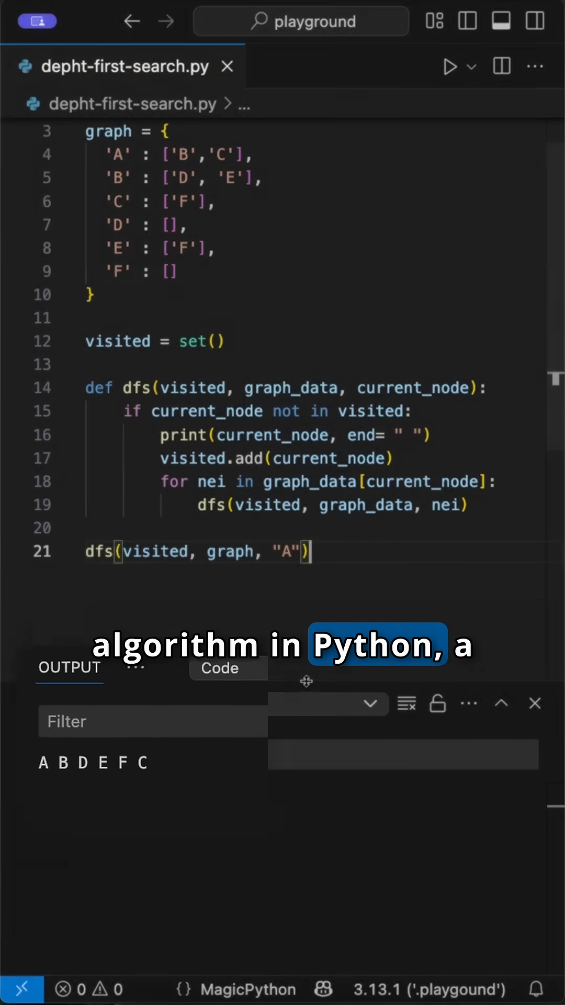